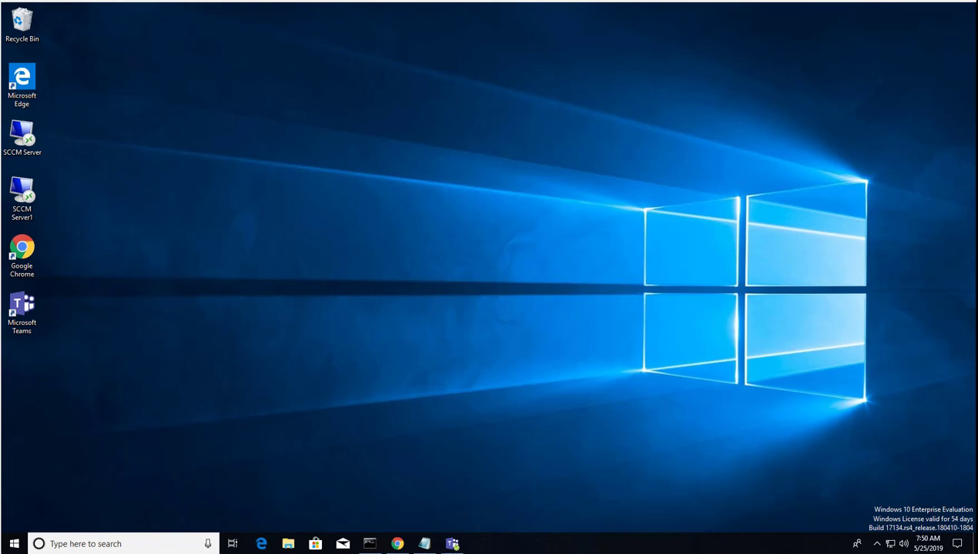
mouse_move(471, 311)
type("groo")
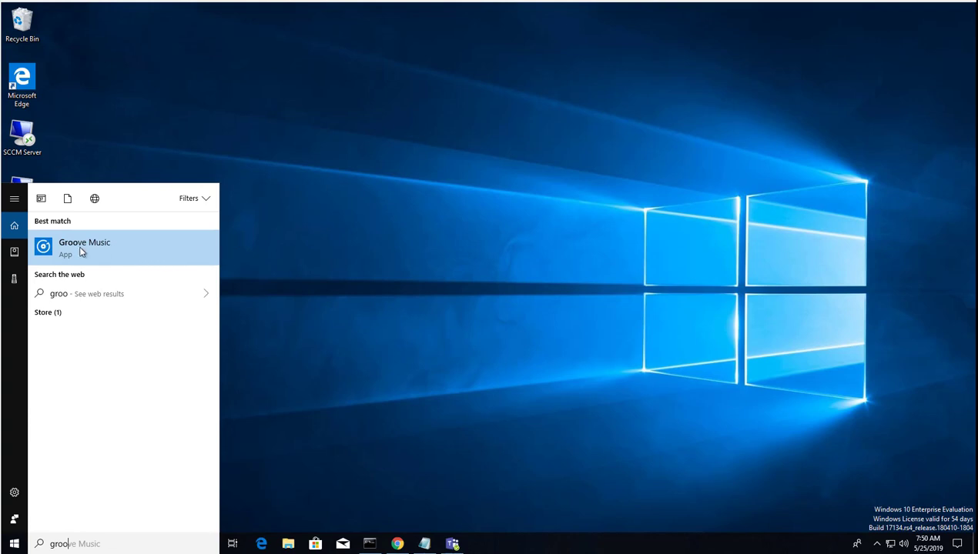
Step: Launch Groove Music from the search results, landing on the empty My music Albums view
left_click(85, 248)
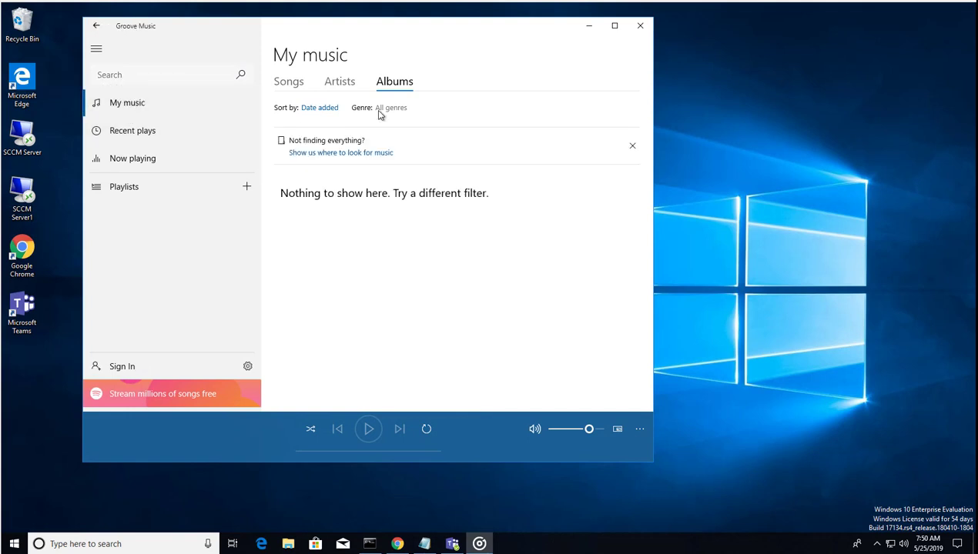
mouse_move(386, 43)
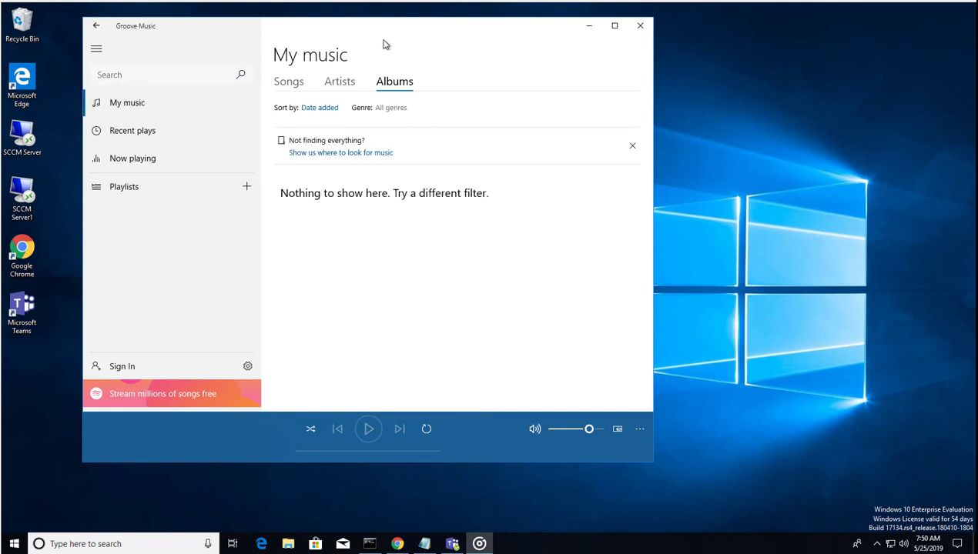
mouse_move(407, 48)
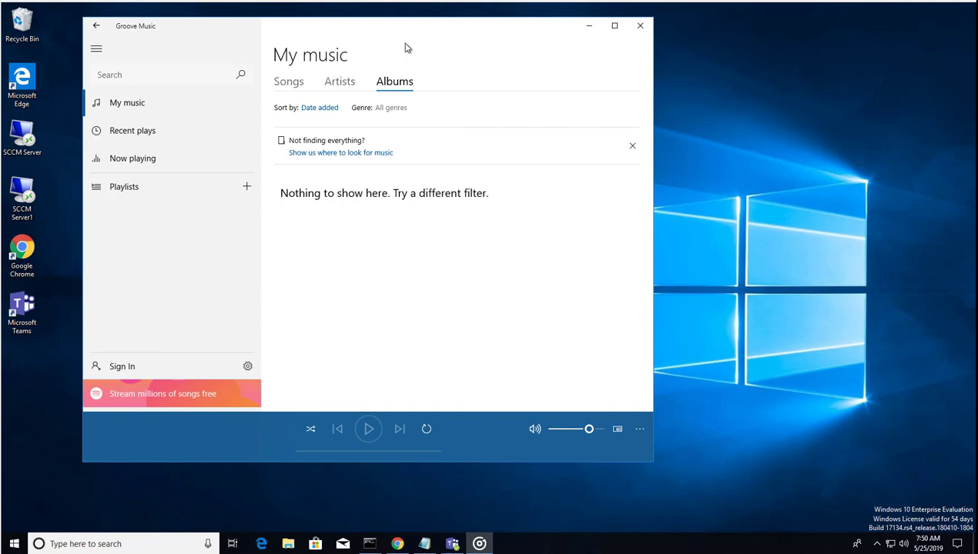
mouse_move(472, 351)
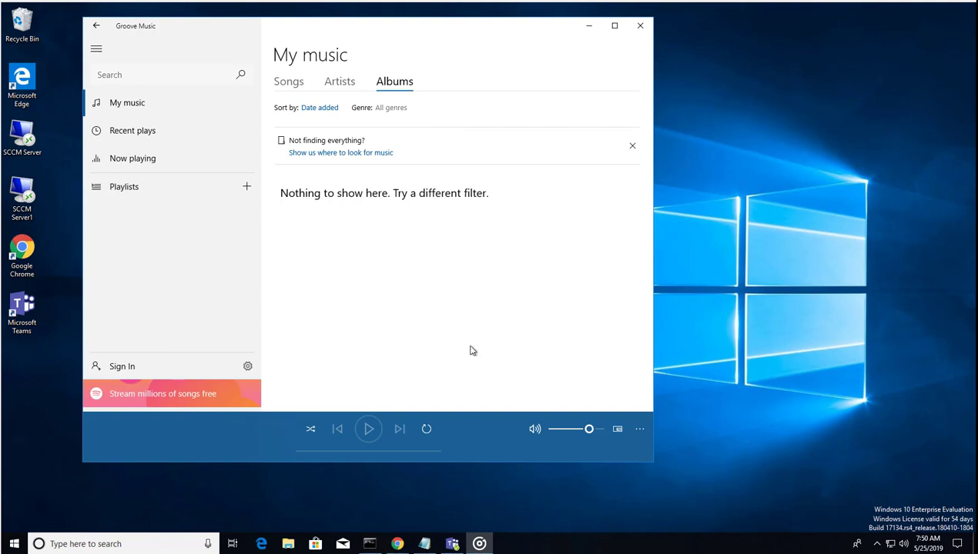
mouse_move(250, 363)
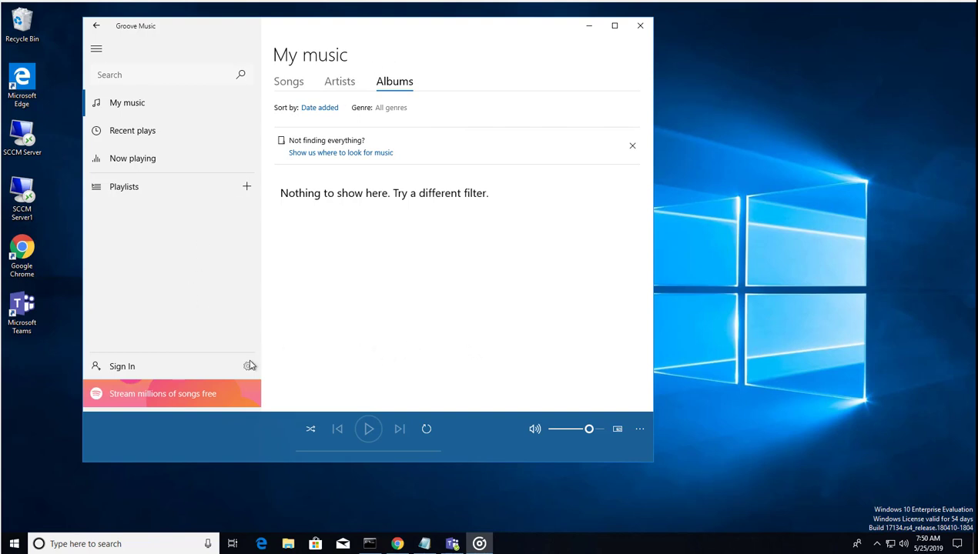
mouse_move(247, 368)
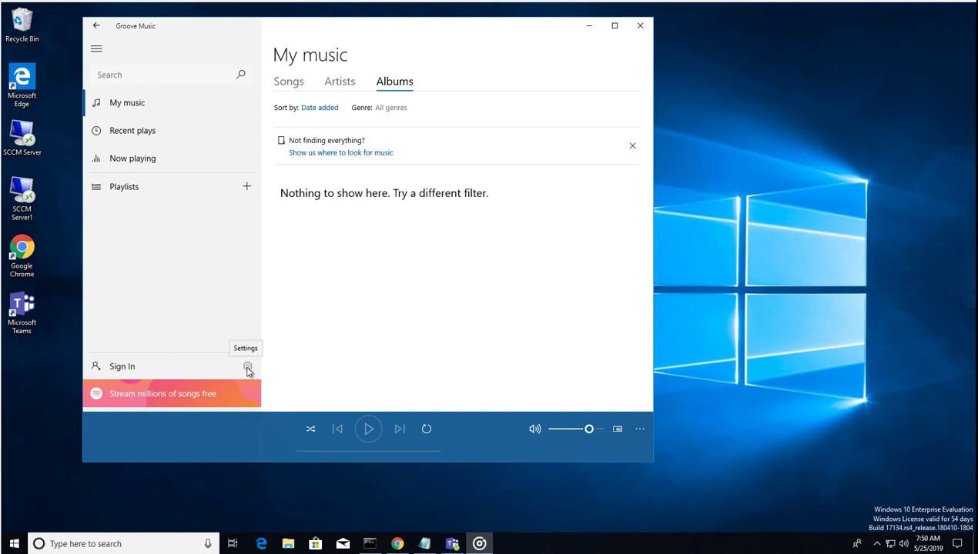
Step: Reach the local music folders dialog from Settings, which lists only the Music folder
left_click(247, 366)
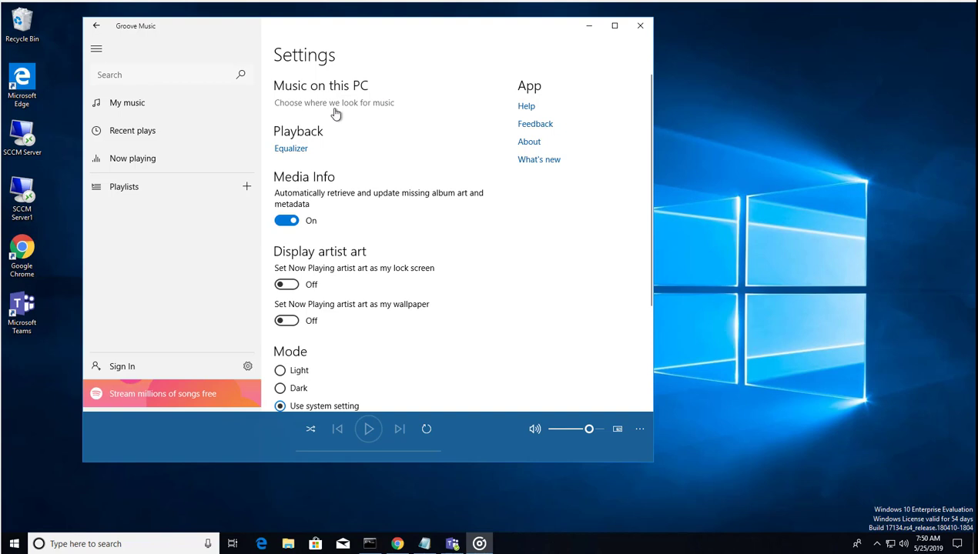
mouse_move(302, 107)
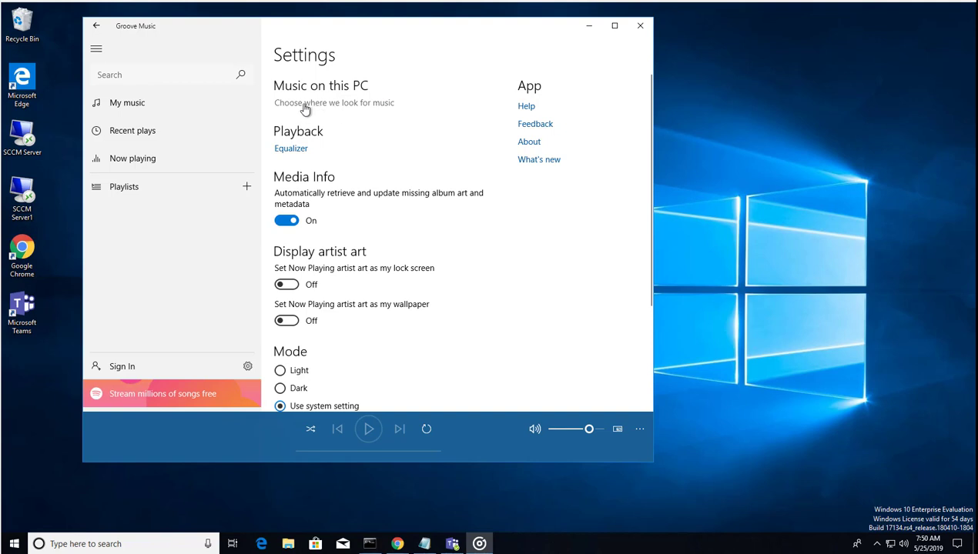
mouse_move(338, 111)
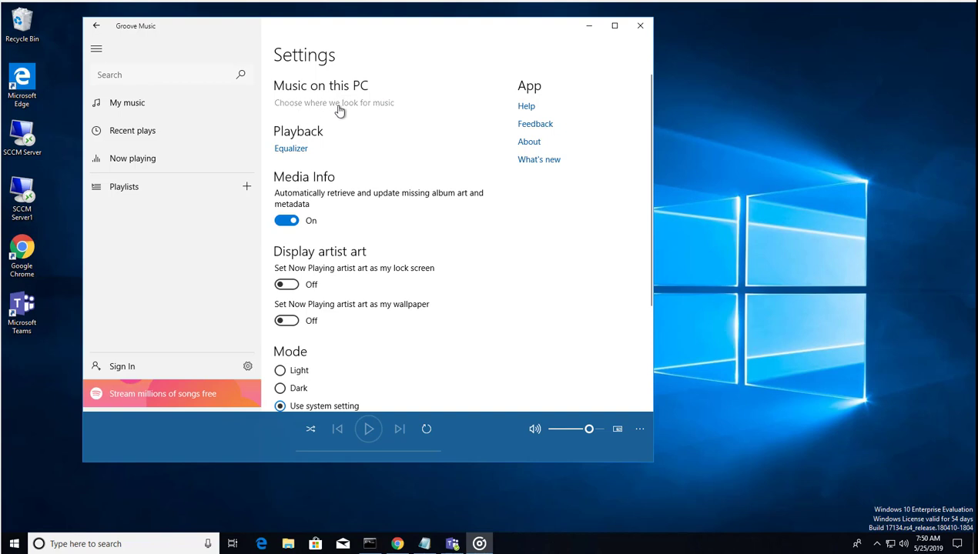
left_click(334, 102)
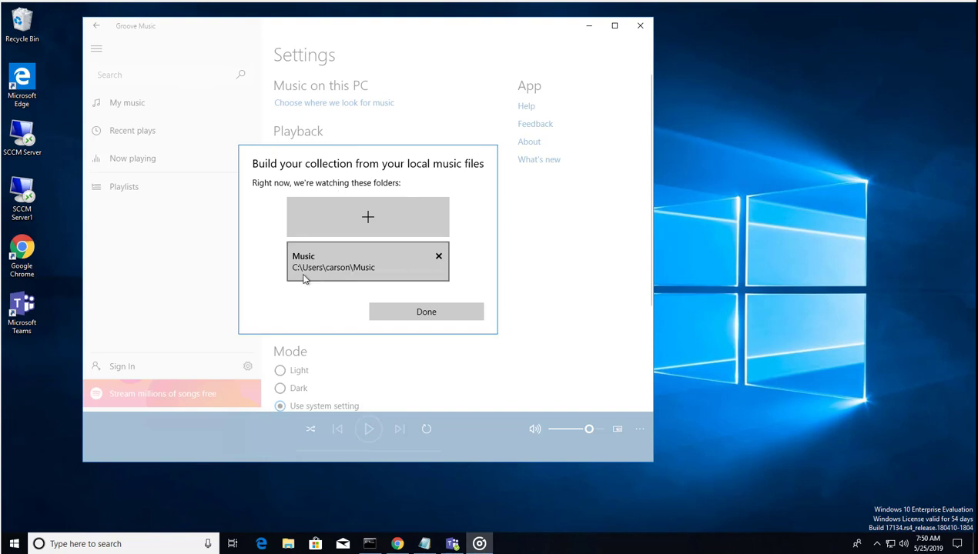
mouse_move(313, 274)
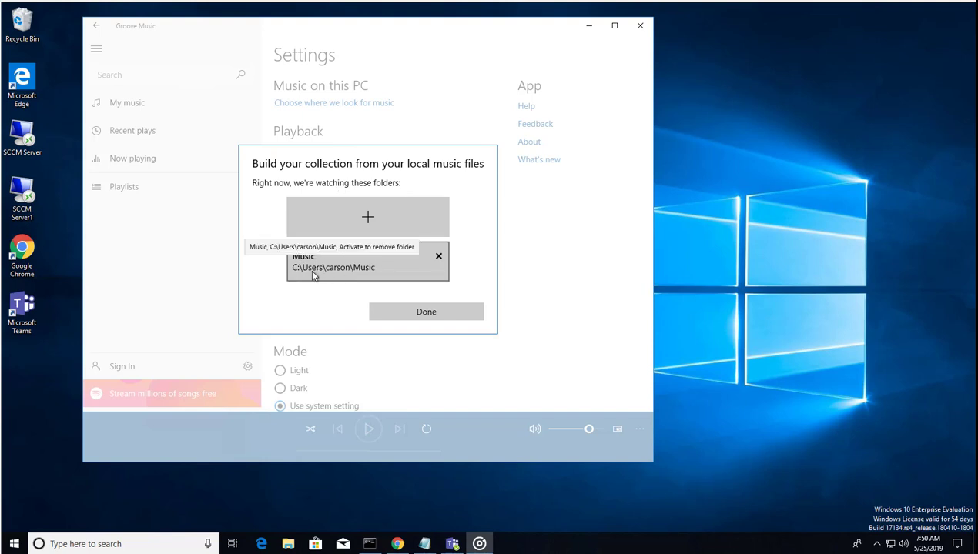
mouse_move(354, 279)
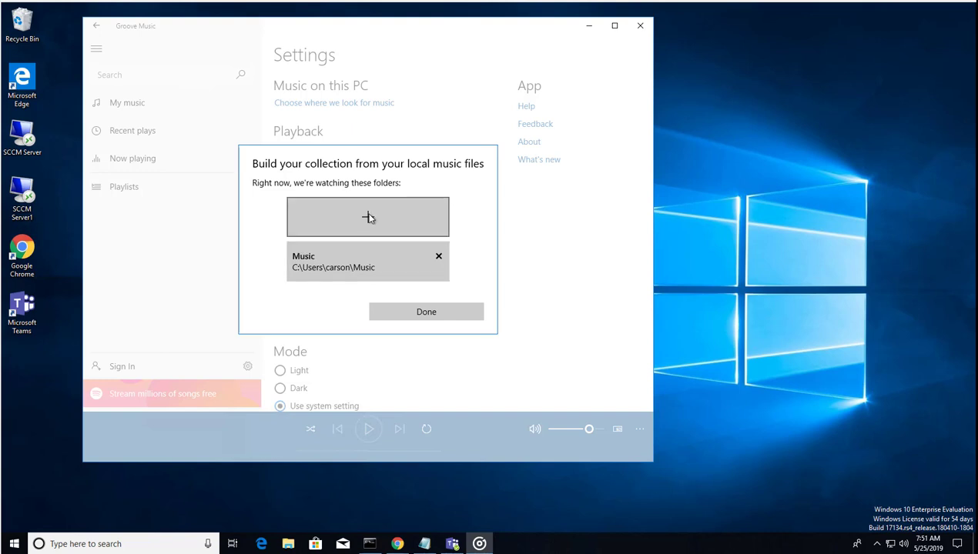
mouse_move(366, 219)
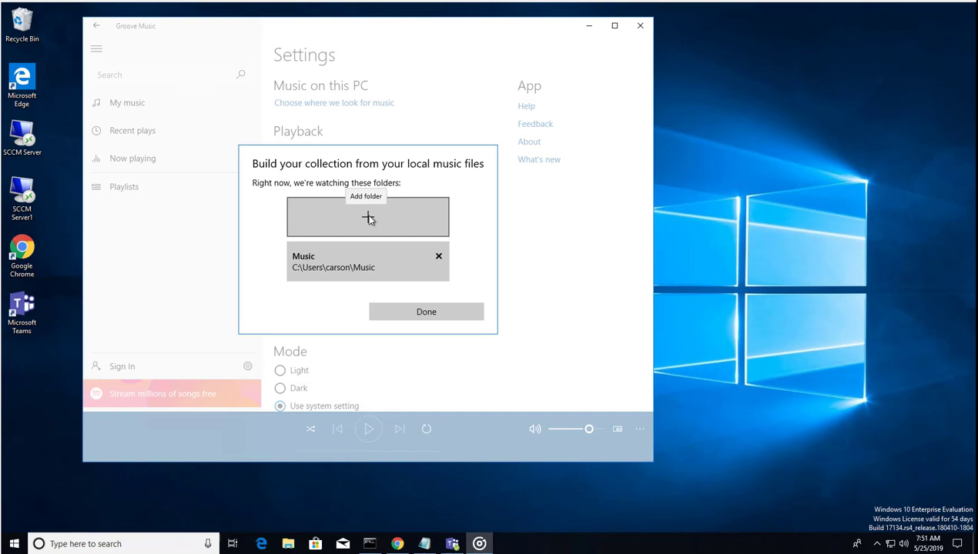
Step: Add the C:\MP3 folder to the watched music folders, importing its 4 songs
left_click(366, 215)
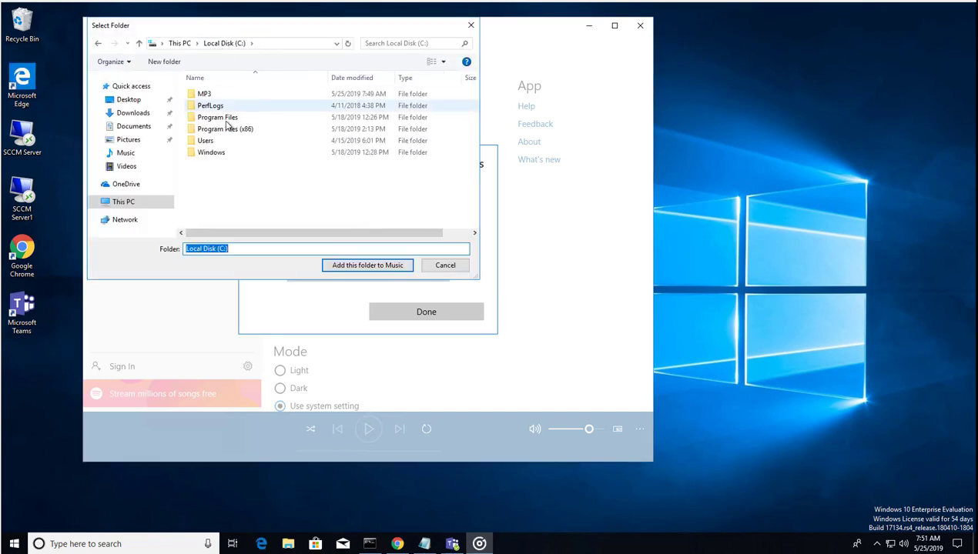
left_click(204, 94)
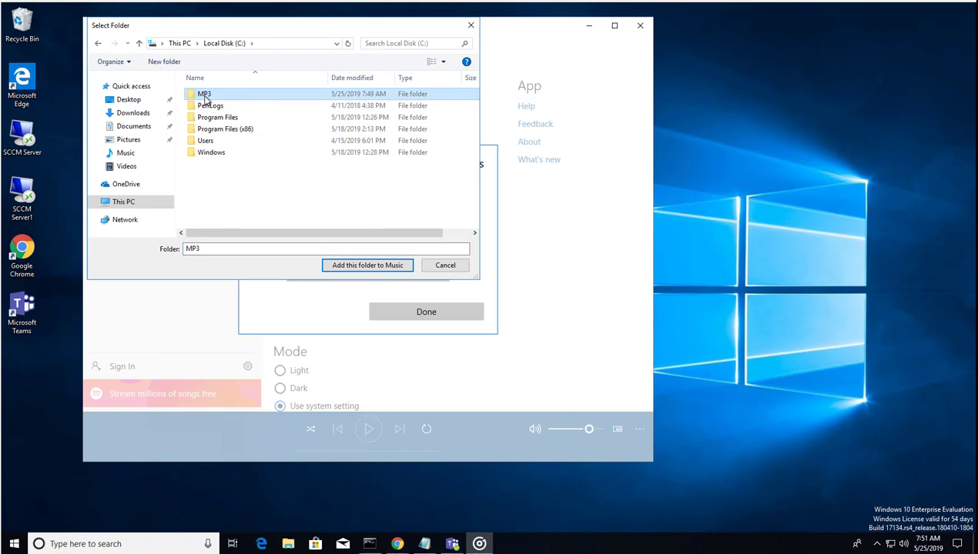
double_click(203, 94)
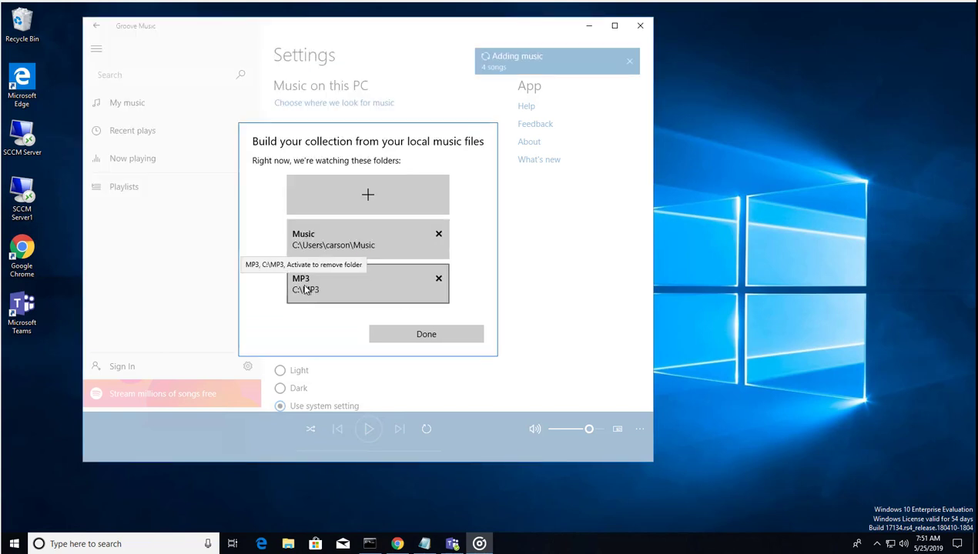
mouse_move(497, 76)
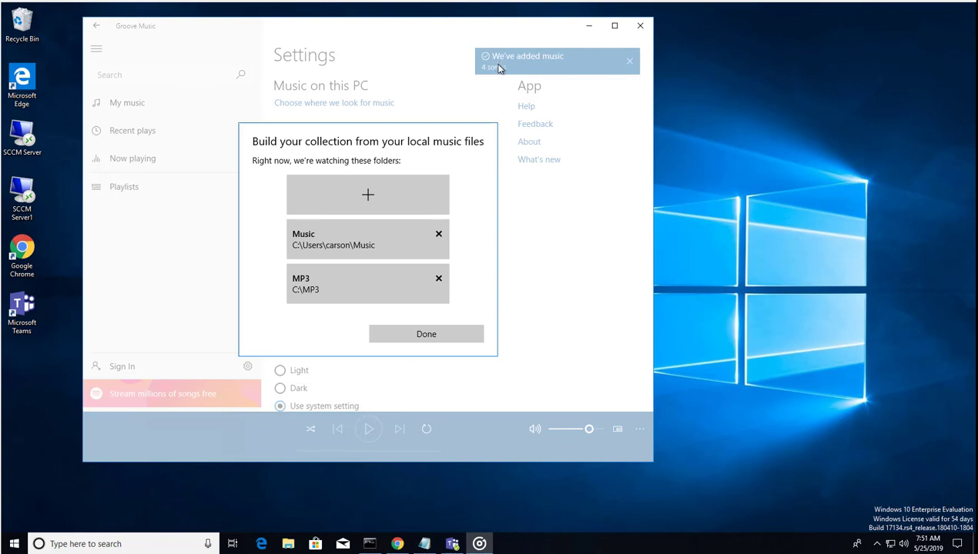
mouse_move(288, 545)
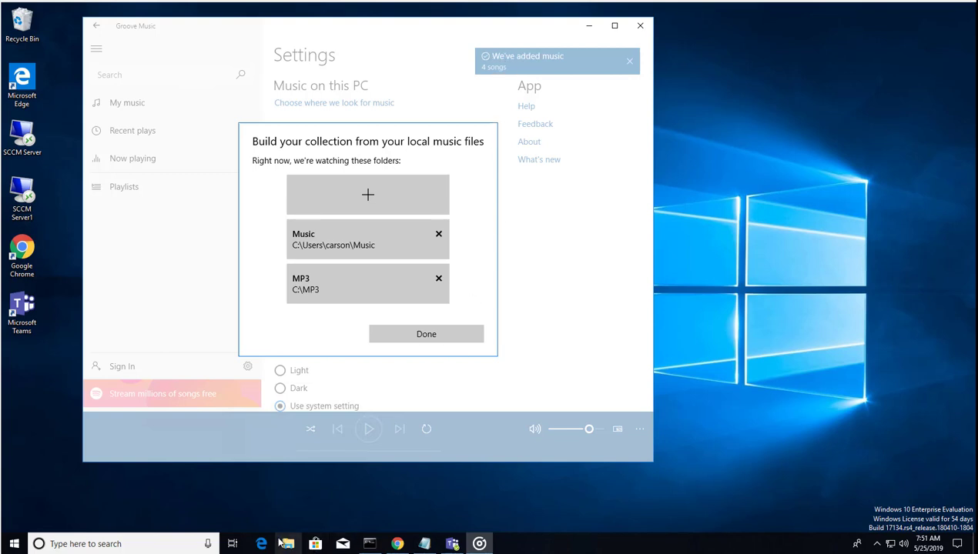
left_click(367, 194)
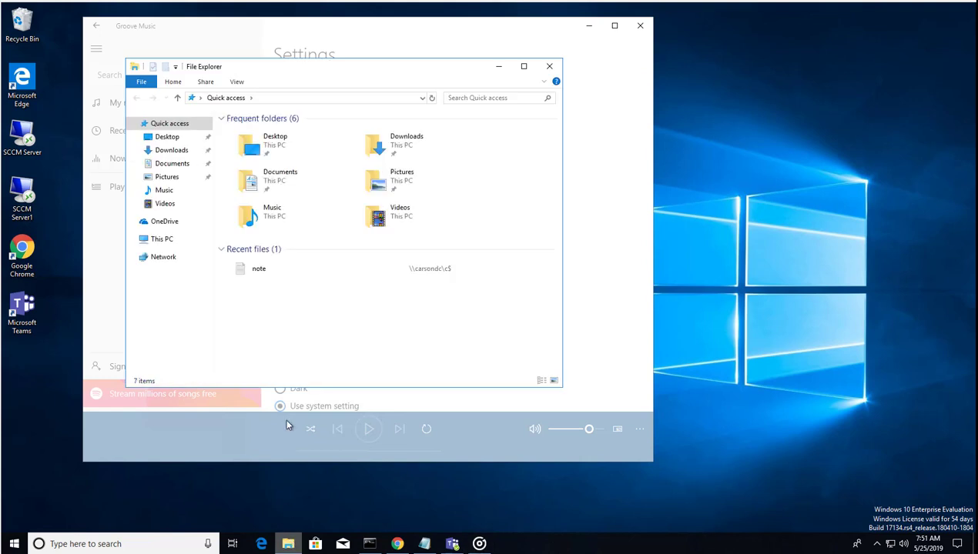
left_click(162, 239)
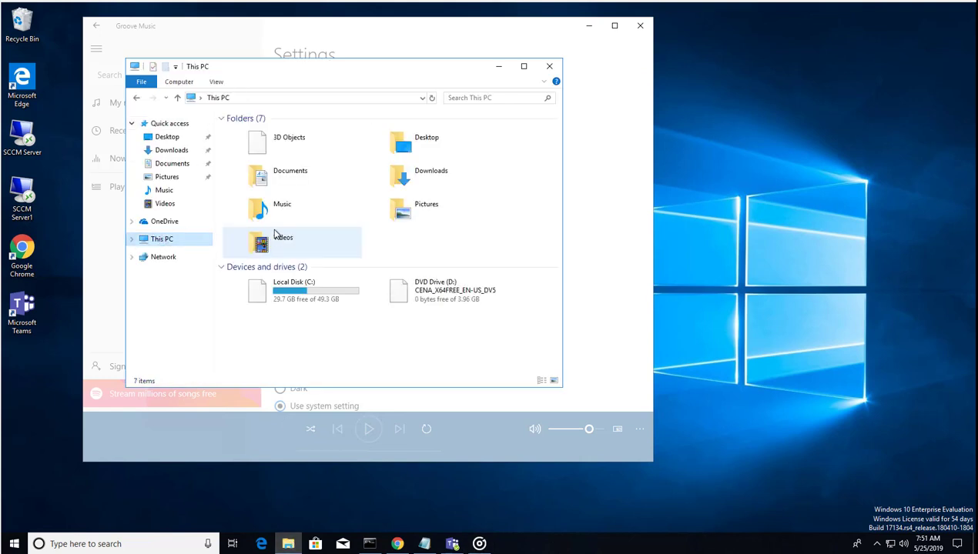
left_click(222, 267)
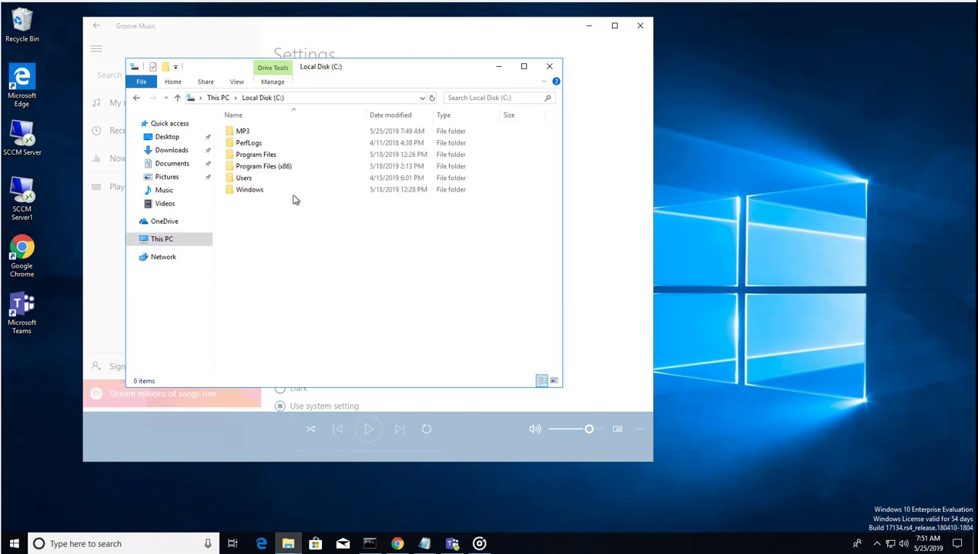
double_click(242, 131)
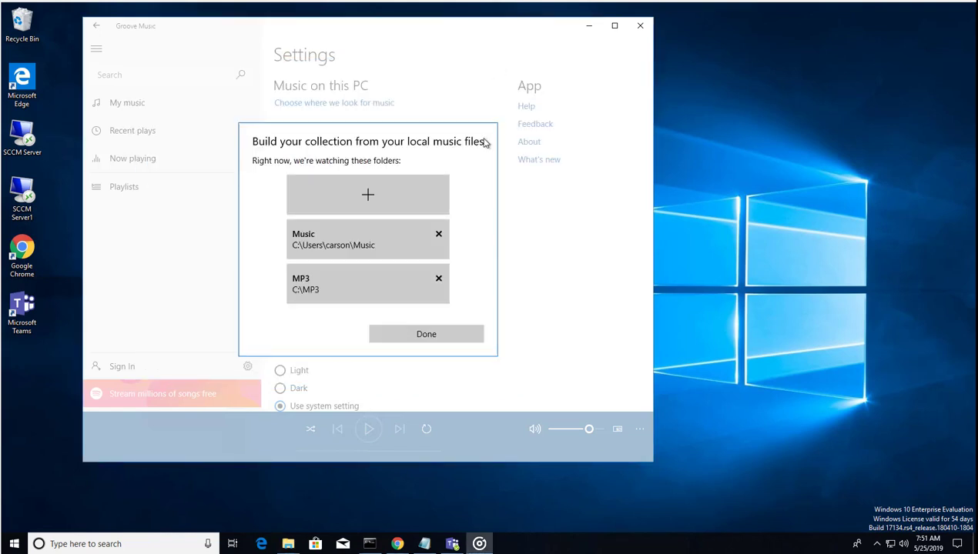
Step: Leave the folders dialog and view My music as Songs, showing the four imported tracks
left_click(425, 333)
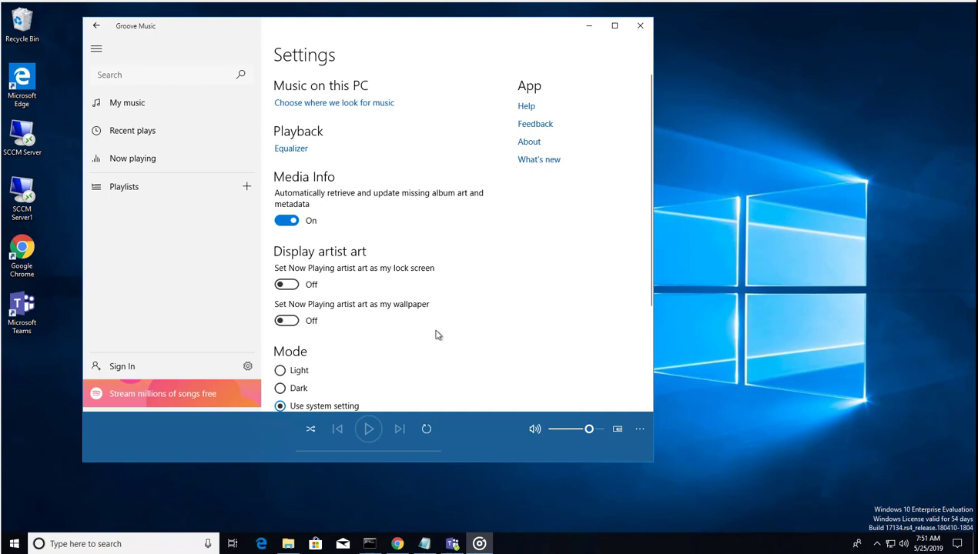
mouse_move(134, 111)
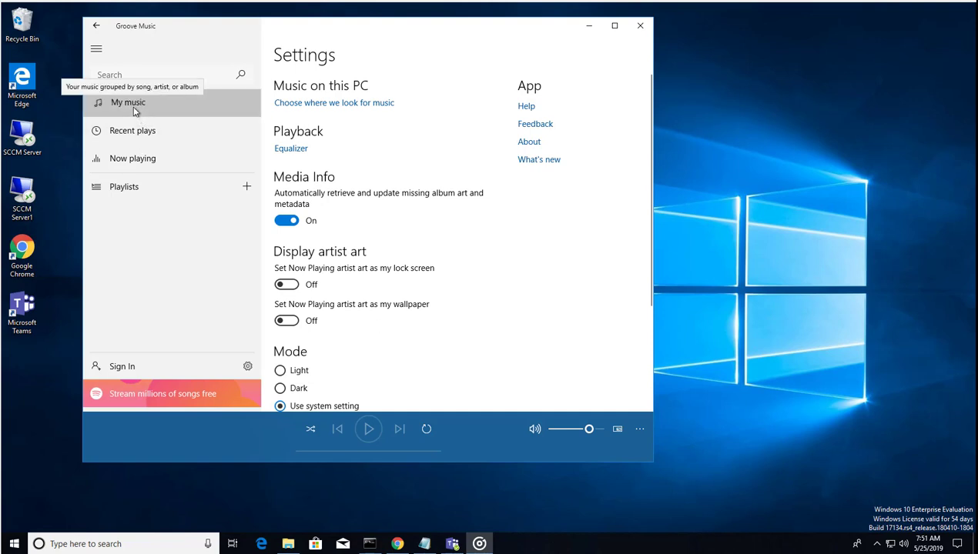
left_click(126, 102)
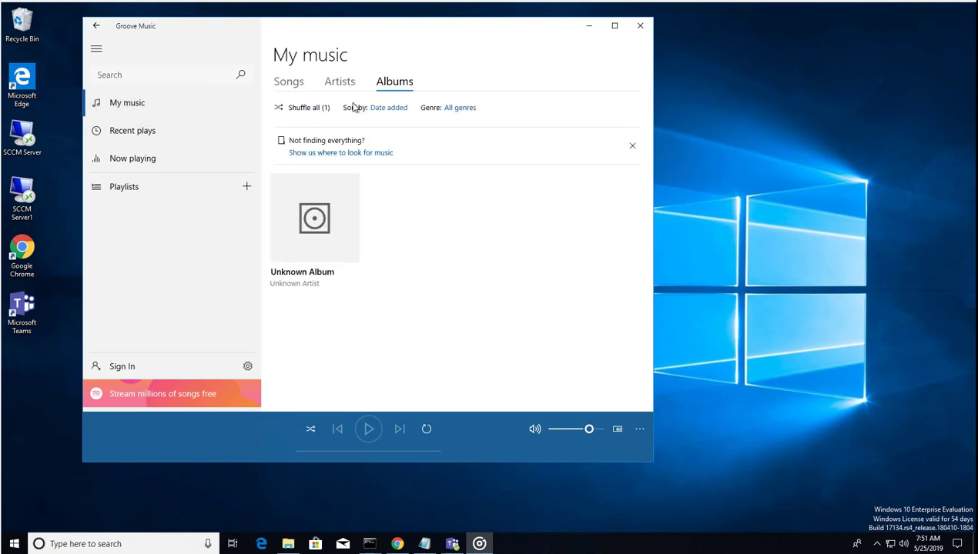
left_click(288, 80)
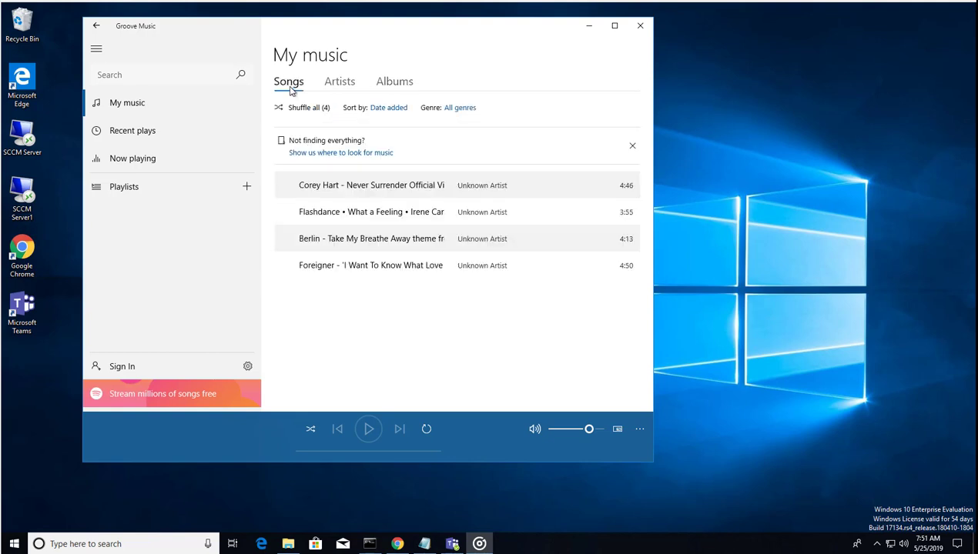
mouse_move(356, 219)
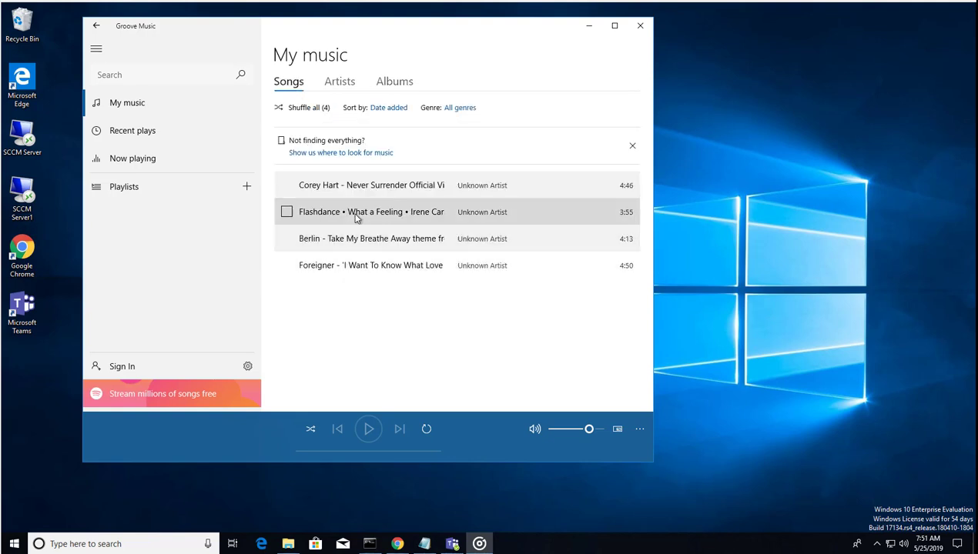
mouse_move(317, 265)
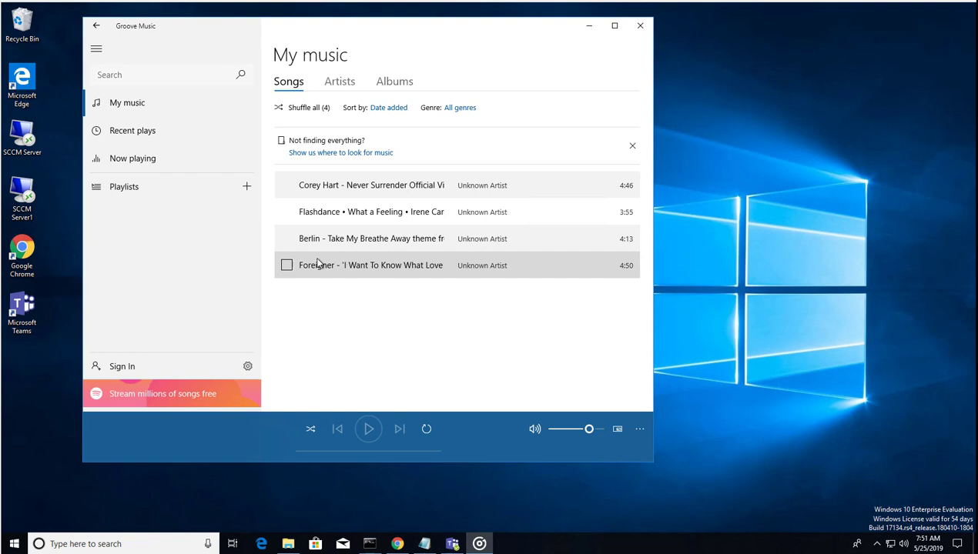
mouse_move(456, 342)
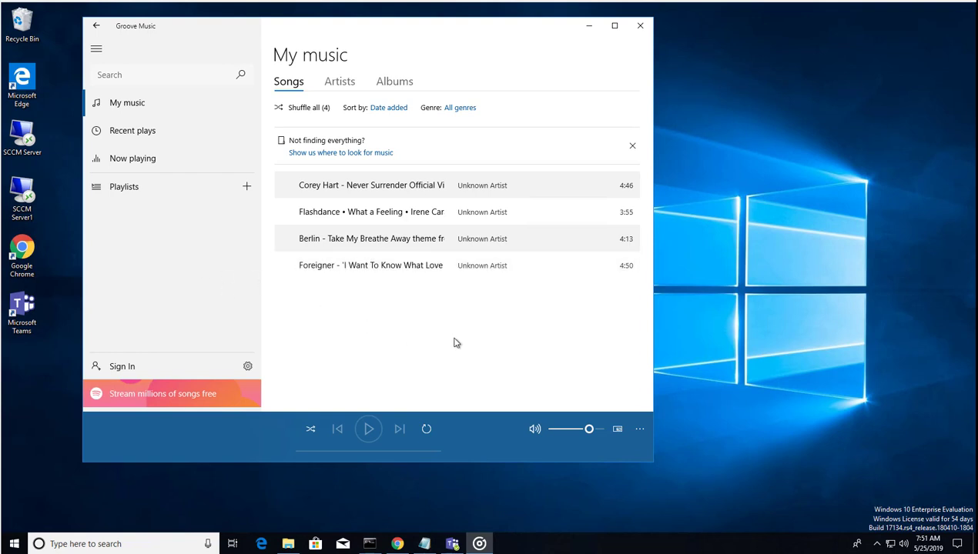
mouse_move(203, 201)
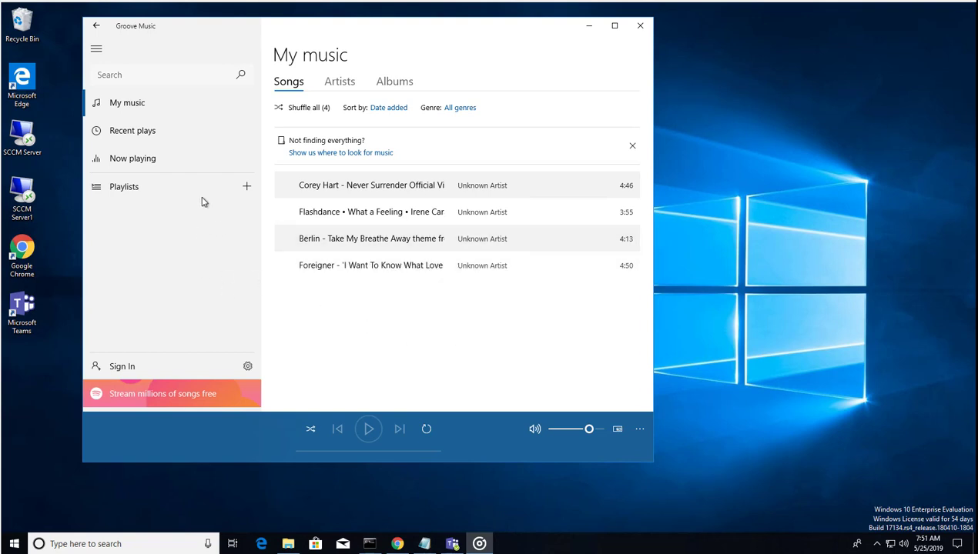
mouse_move(185, 194)
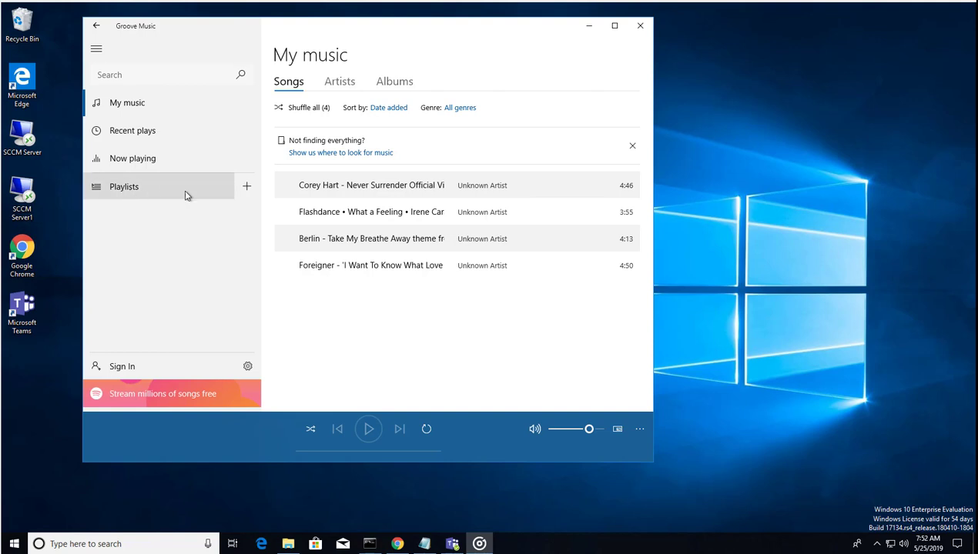
mouse_move(247, 188)
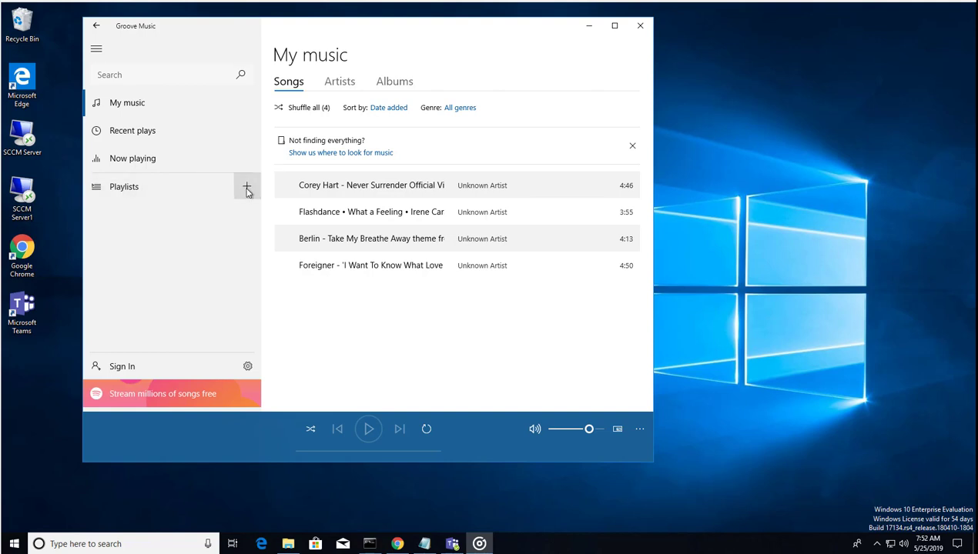
Step: Create an empty playlist named '80s Songs', then return to the full song library
left_click(246, 186)
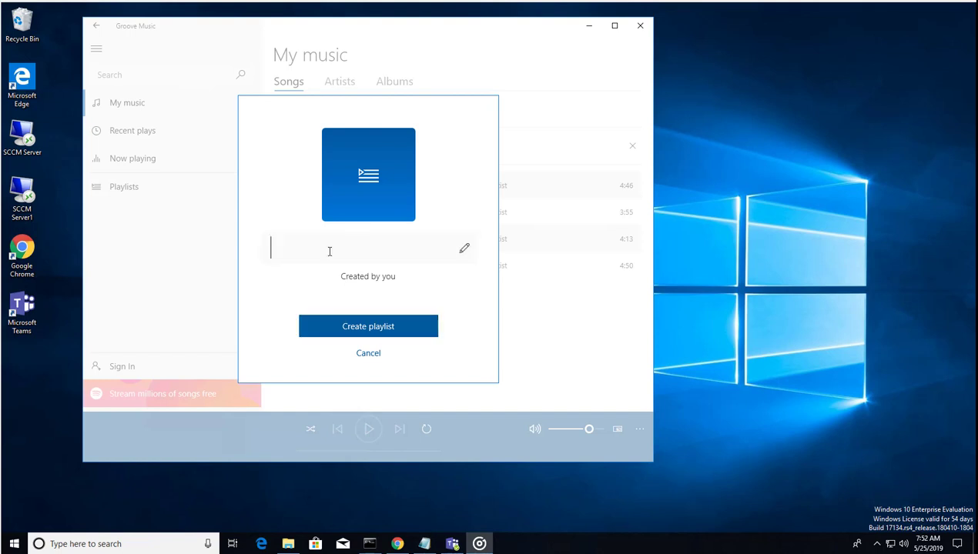
type("80s")
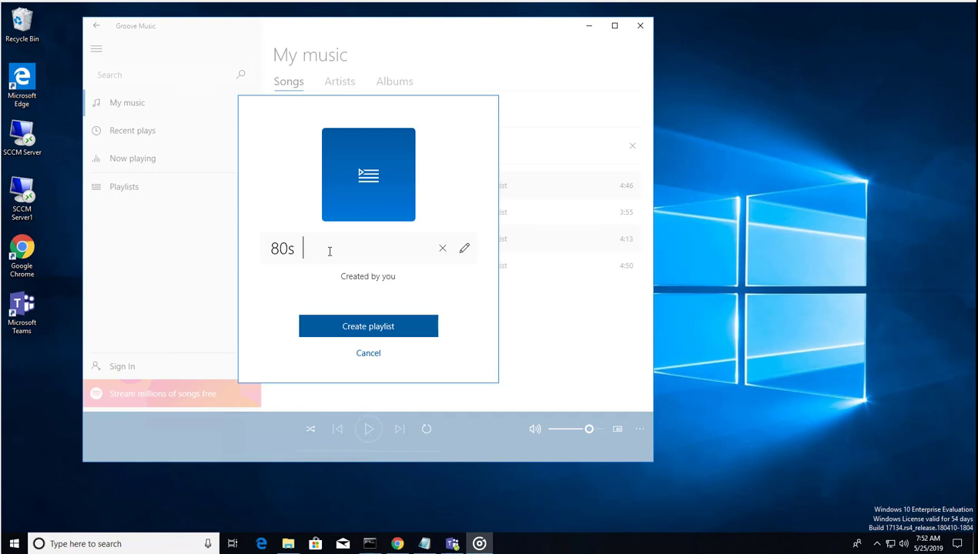
type("Songs")
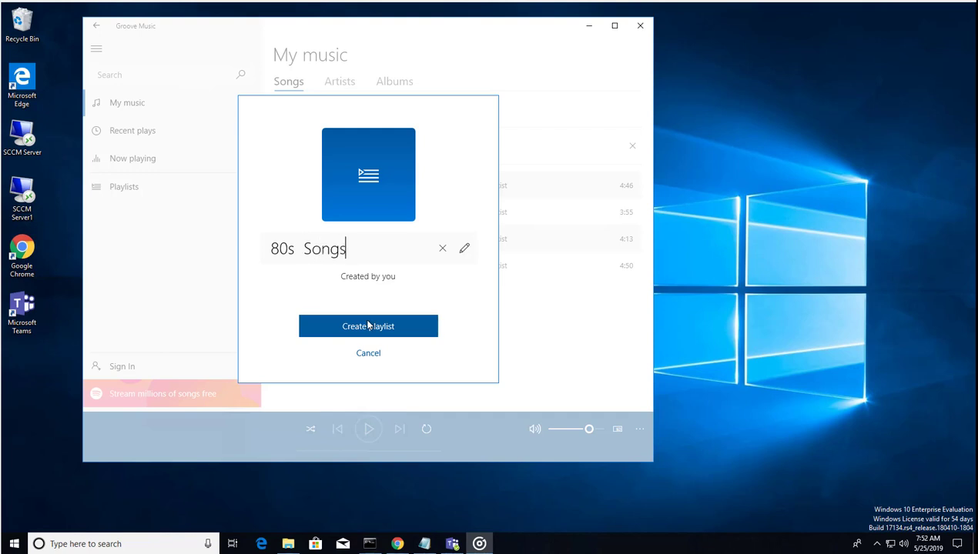
left_click(368, 326)
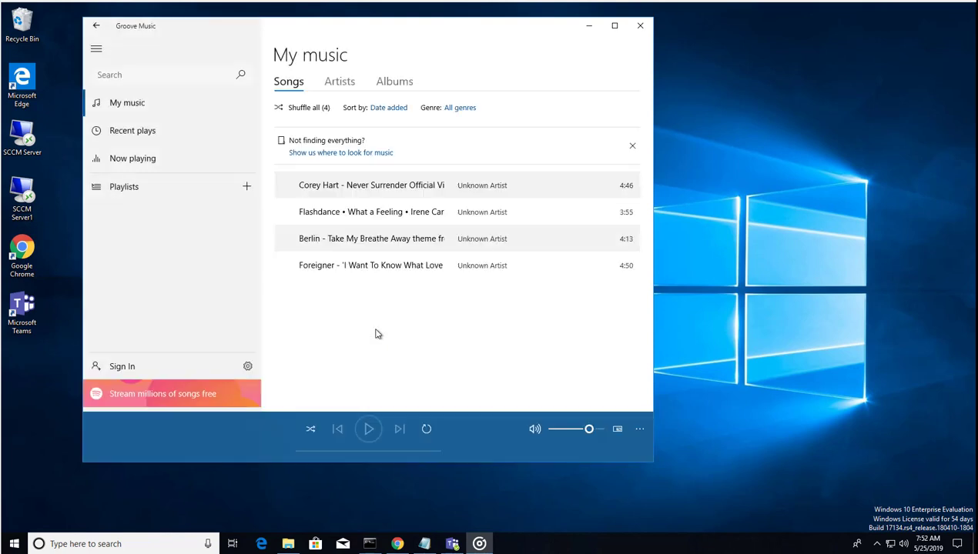
left_click(129, 213)
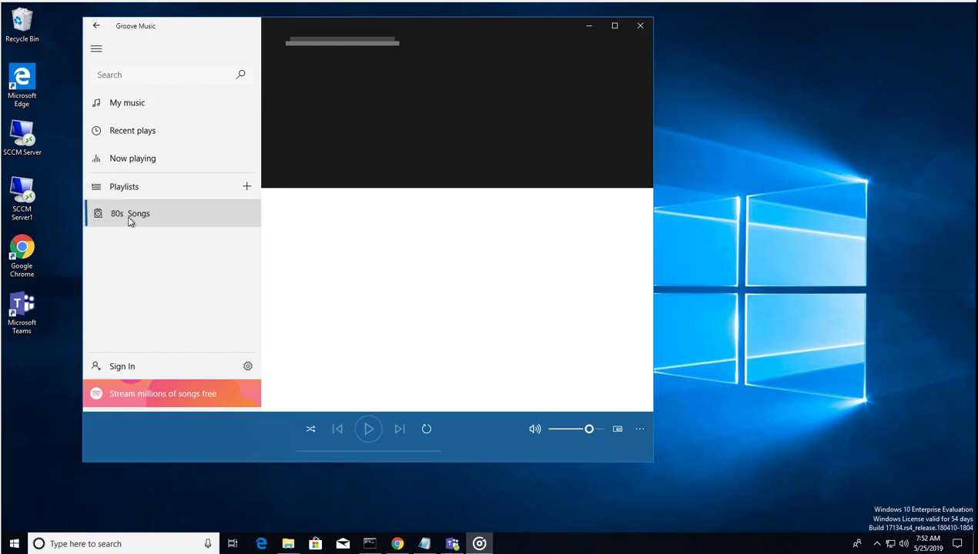
left_click(129, 213)
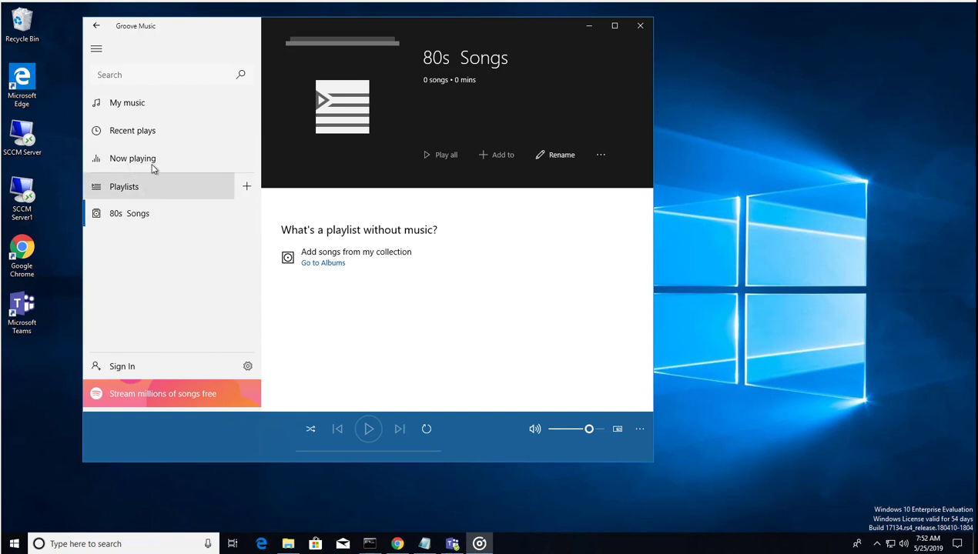
left_click(126, 101)
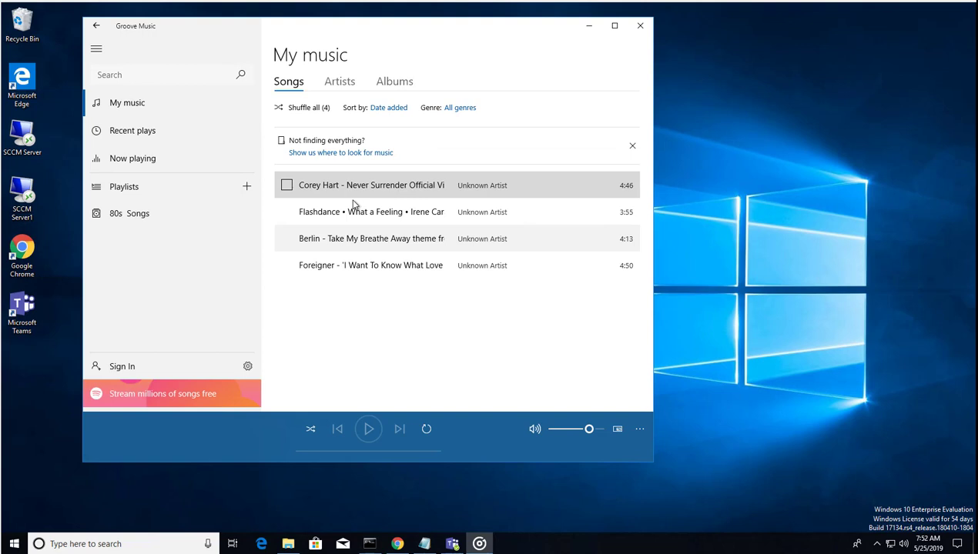
mouse_move(288, 188)
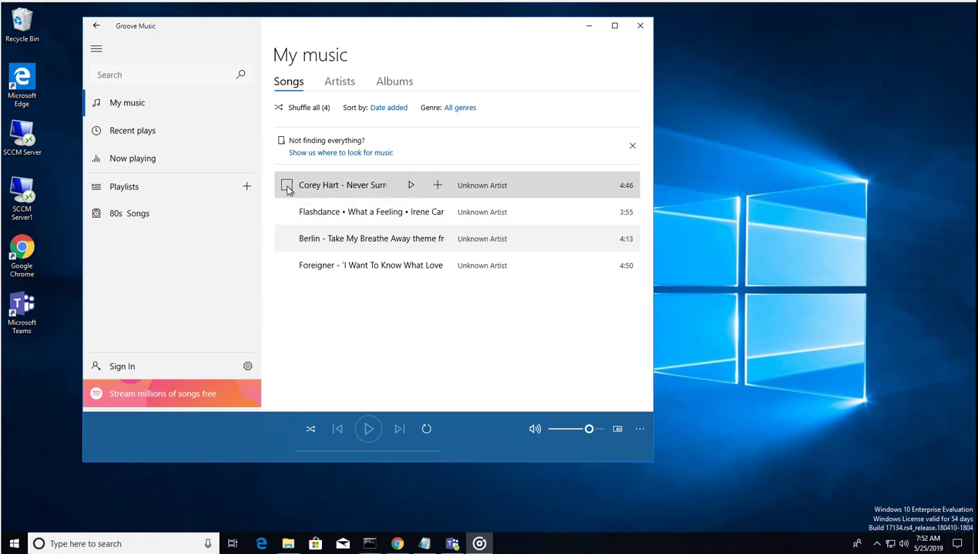
mouse_move(437, 185)
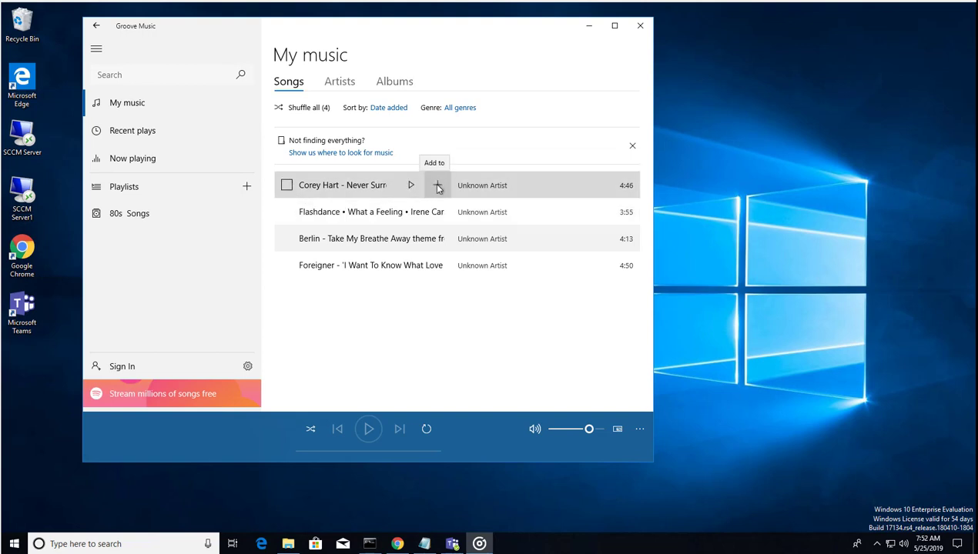
Step: Add the Corey Hart song to 80s Songs and select the Foreigner song as well
left_click(438, 184)
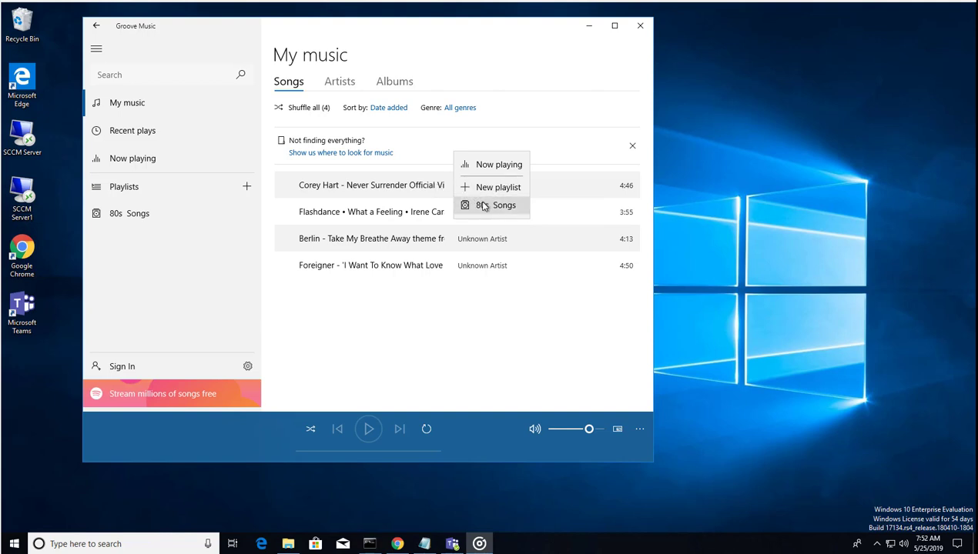
left_click(492, 205)
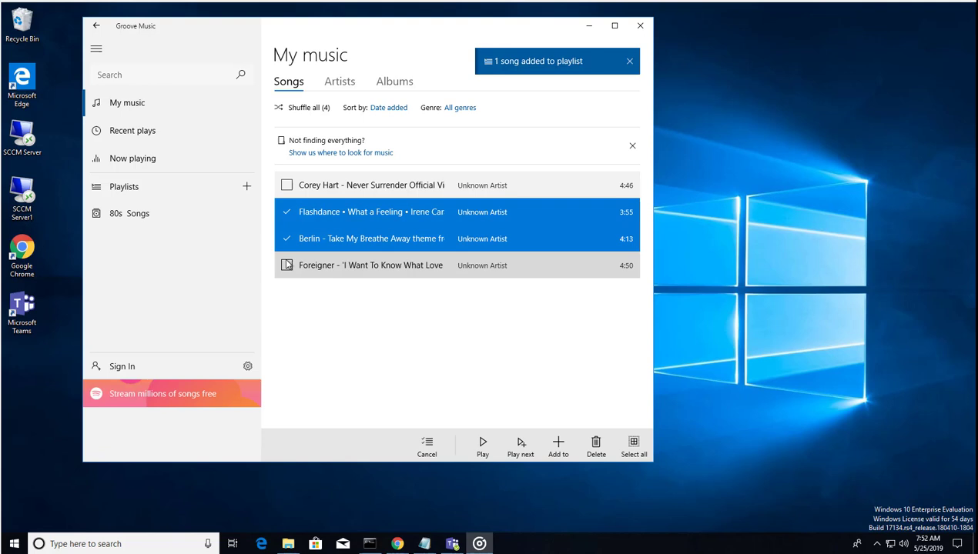
left_click(286, 265)
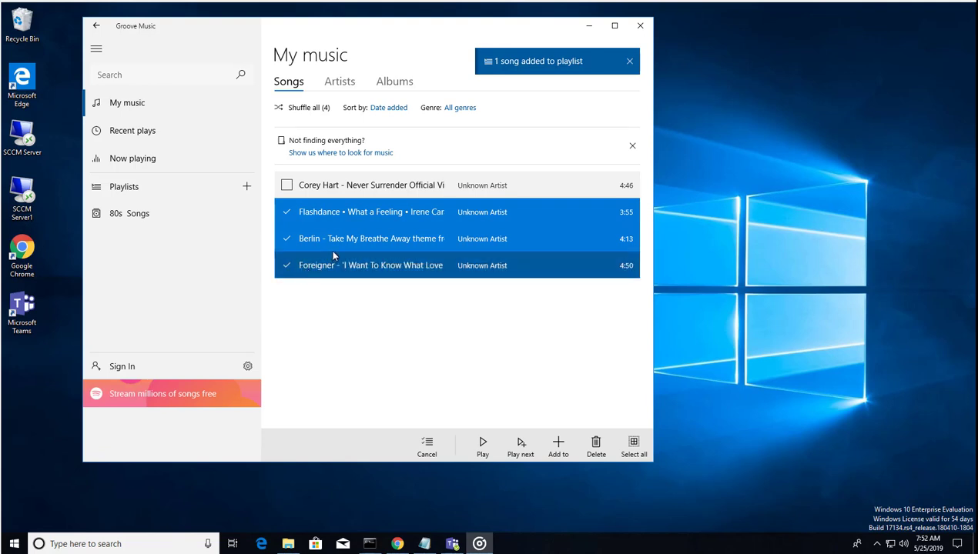
Step: Add the three selected songs (Flashdance, Berlin, Foreigner) to 80s Songs and go to that playlist
right_click(373, 238)
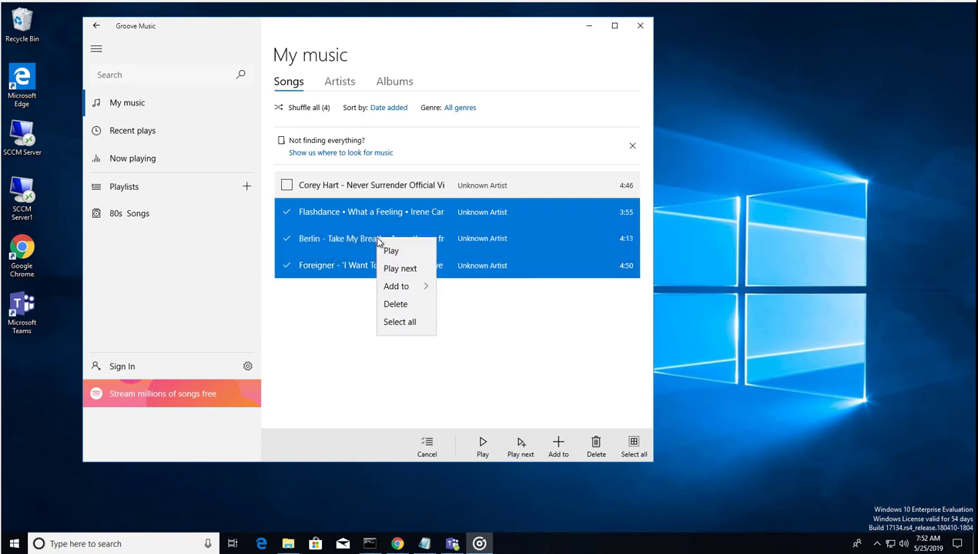
left_click(397, 285)
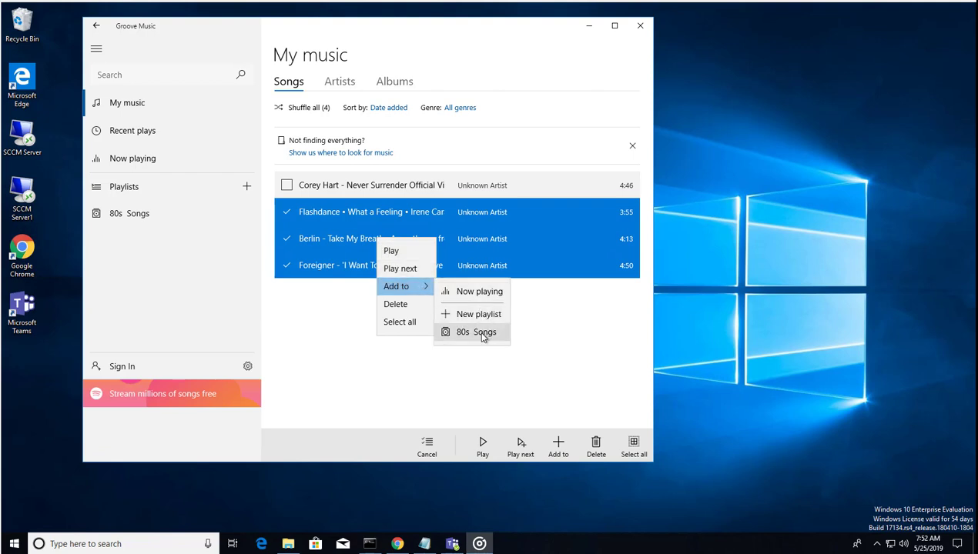
left_click(477, 332)
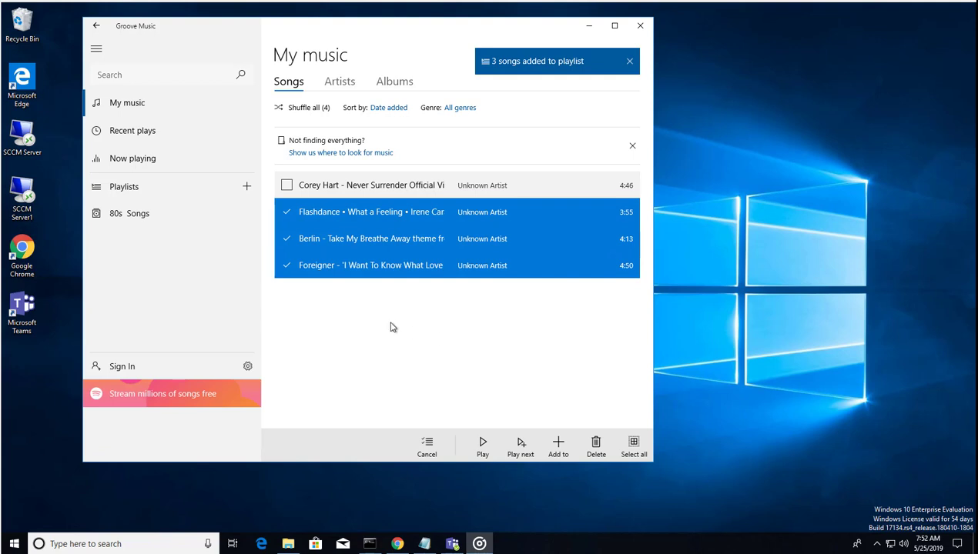
mouse_move(564, 71)
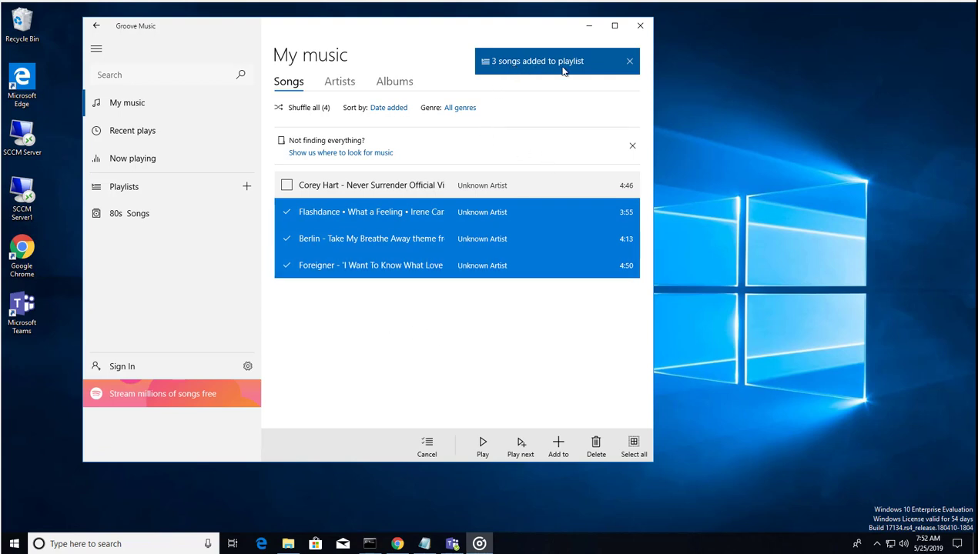
left_click(129, 212)
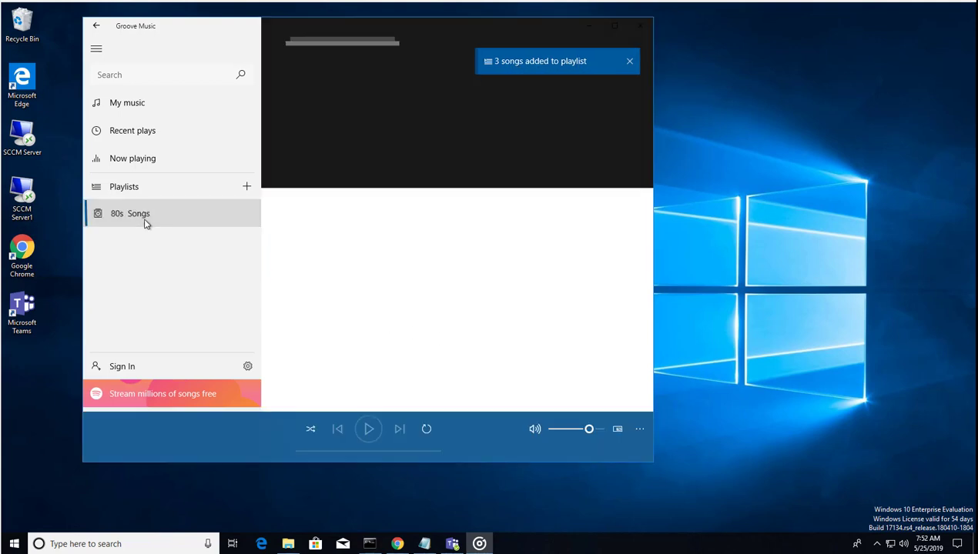
Step: Play the 80s Songs playlist, skip ahead past Flashdance to Berlin, and pause it
left_click(129, 212)
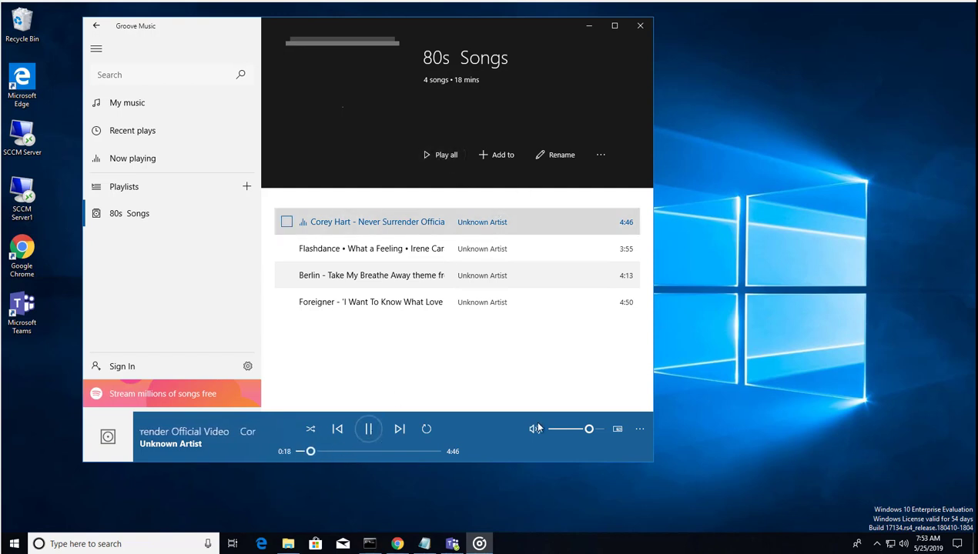
left_click(399, 428)
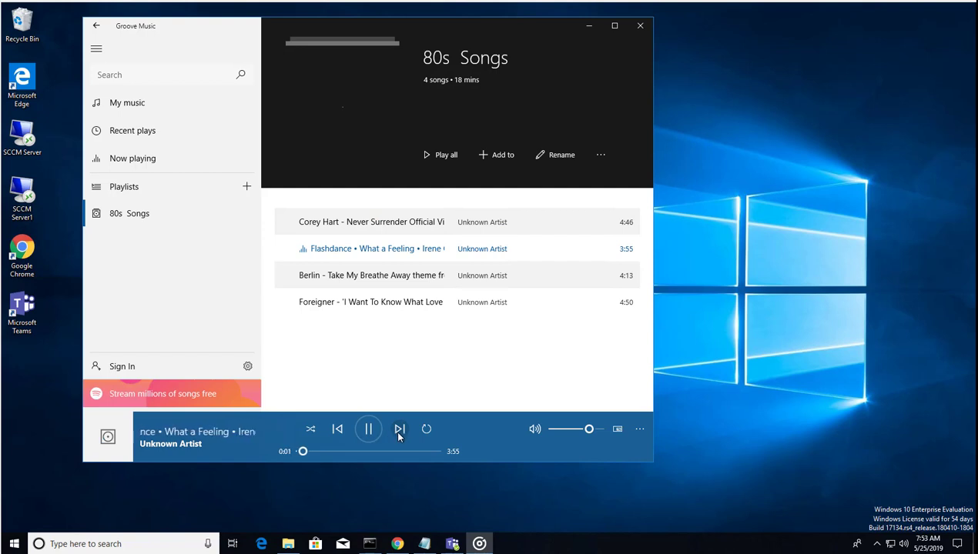
left_click(399, 430)
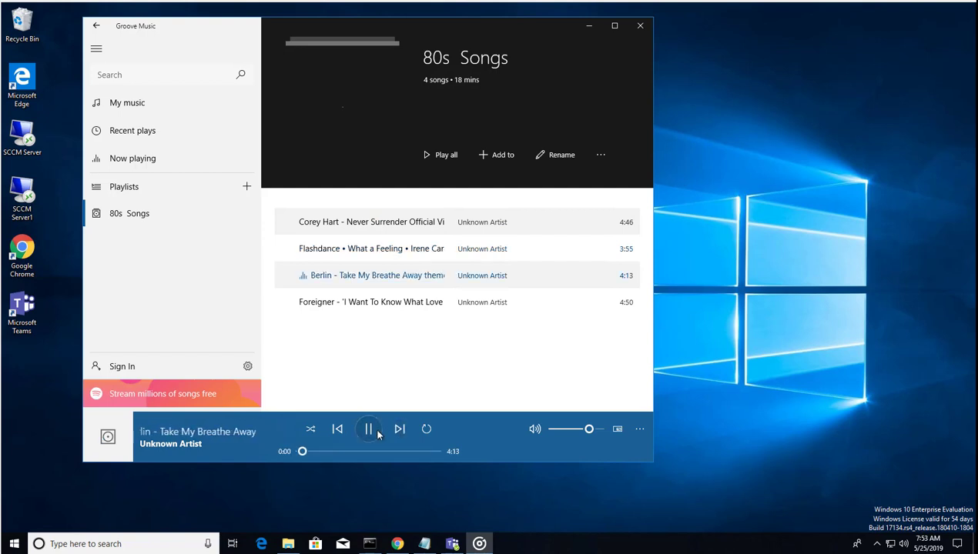
left_click(368, 428)
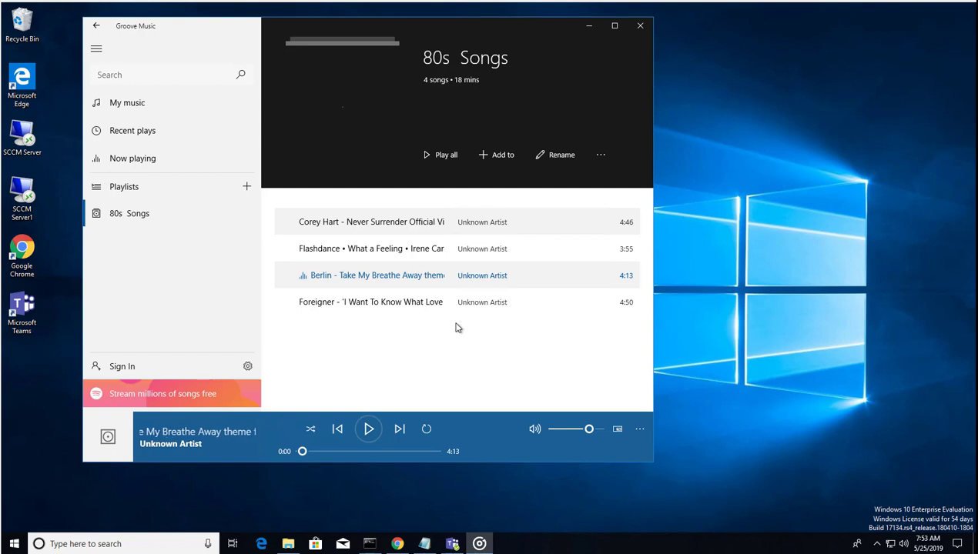